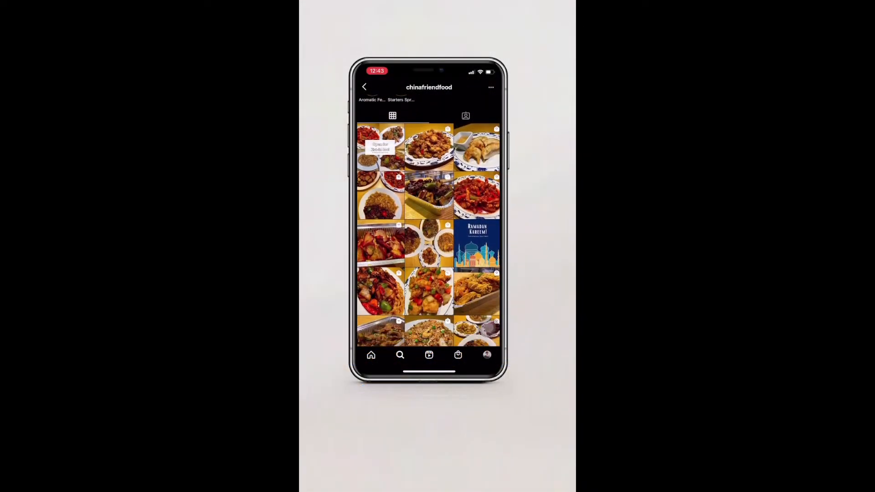
From the restaurant's food post, view a tagged dish and follow it to the restaurant's website
{"action": "left_click", "coordinate": [428, 148]}
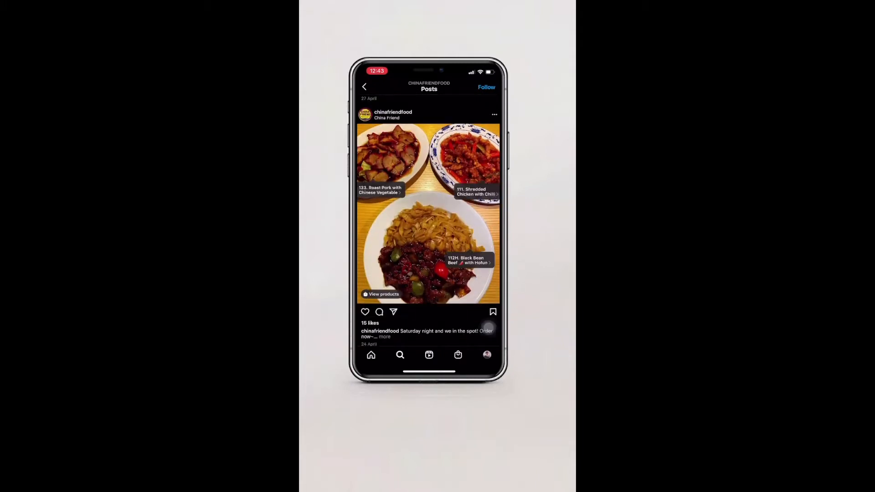
{"action": "left_click", "coordinate": [381, 294]}
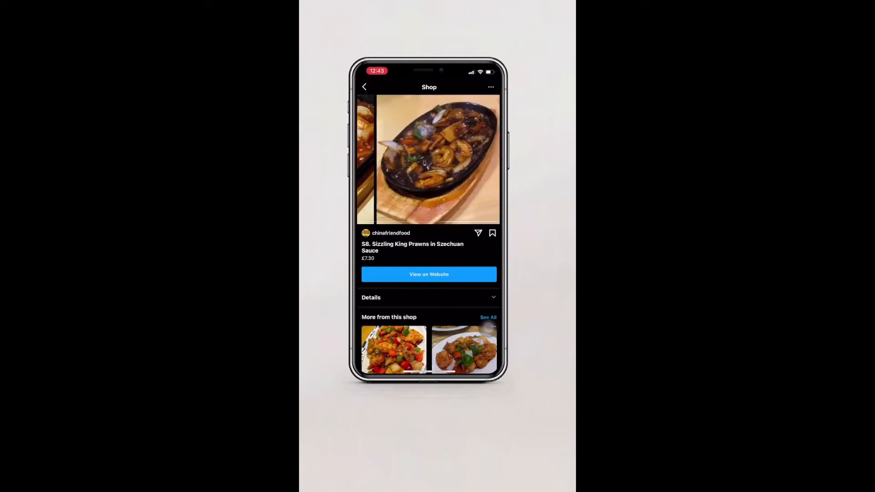
{"action": "left_click", "coordinate": [428, 274]}
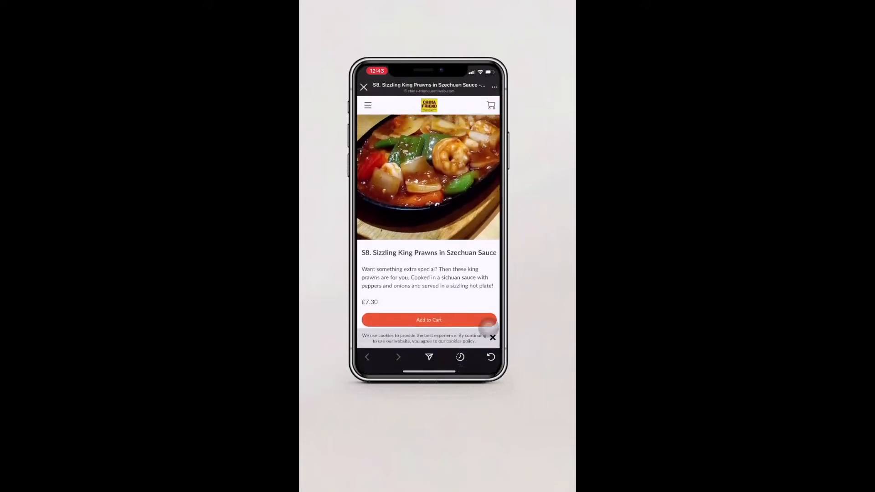
{"action": "scroll", "scroll_direction": "down", "scroll_amount": 3}
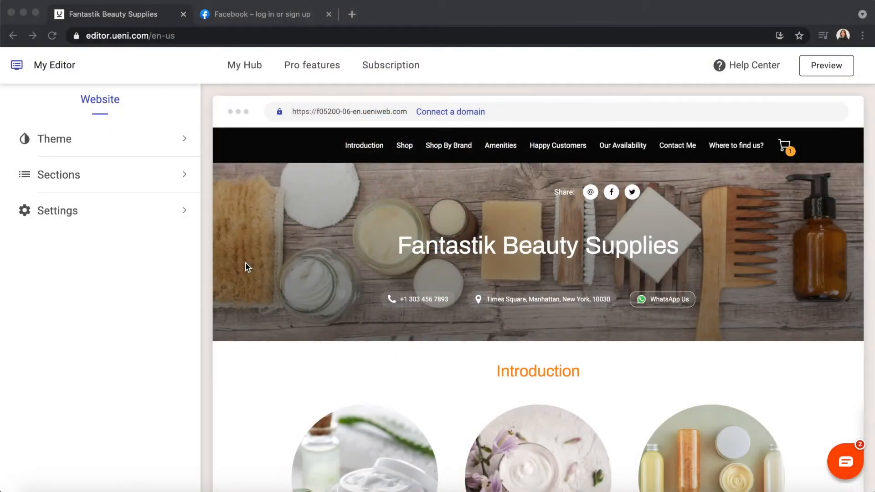
{"action": "mouse_move", "coordinate": [89, 222]}
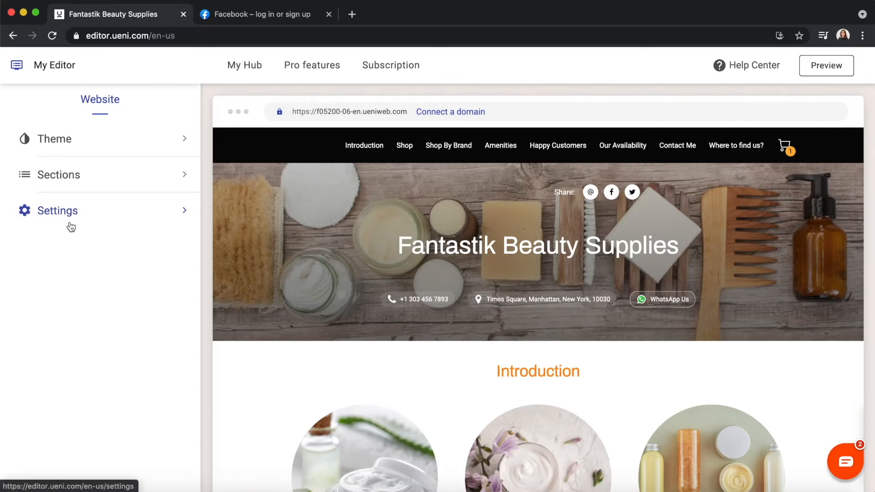
Reach the Shopping Cart's Product Sync settings and bring the Instagram Shop section into view
{"action": "left_click", "coordinate": [57, 211]}
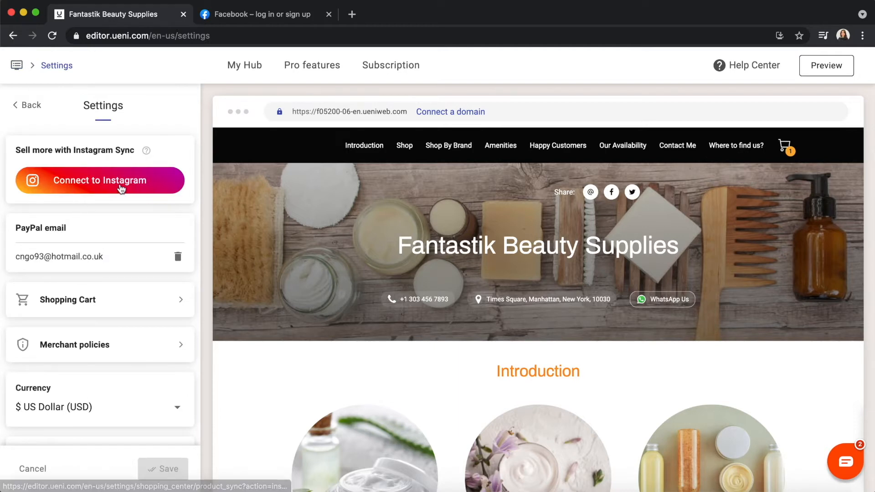
{"action": "scroll", "scroll_direction": "down", "scroll_amount": 3}
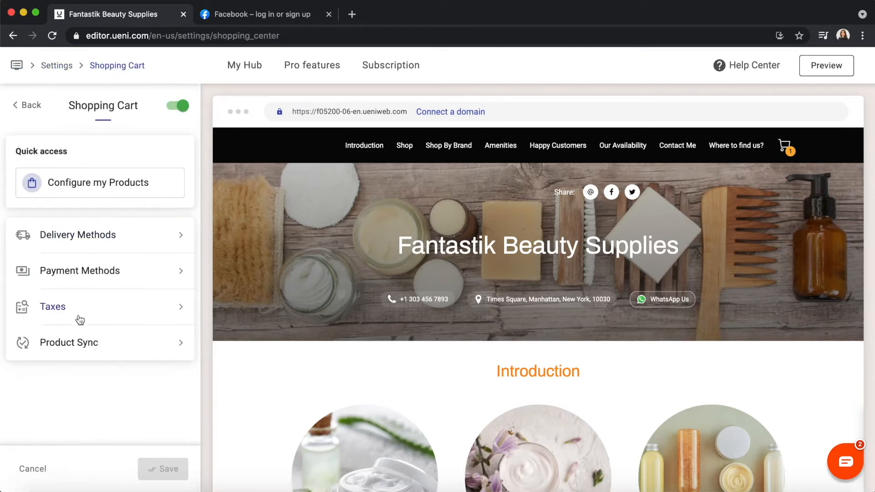
{"action": "left_click", "coordinate": [69, 341]}
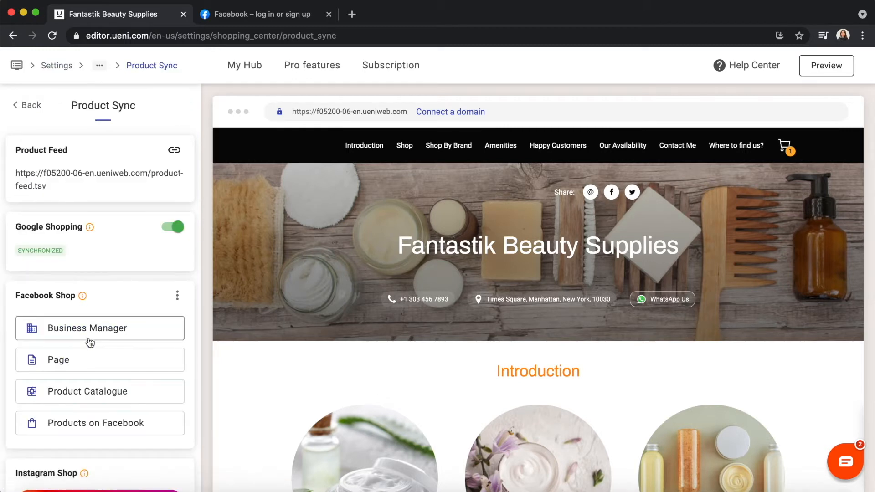
{"action": "scroll", "scroll_direction": "down", "scroll_amount": 3}
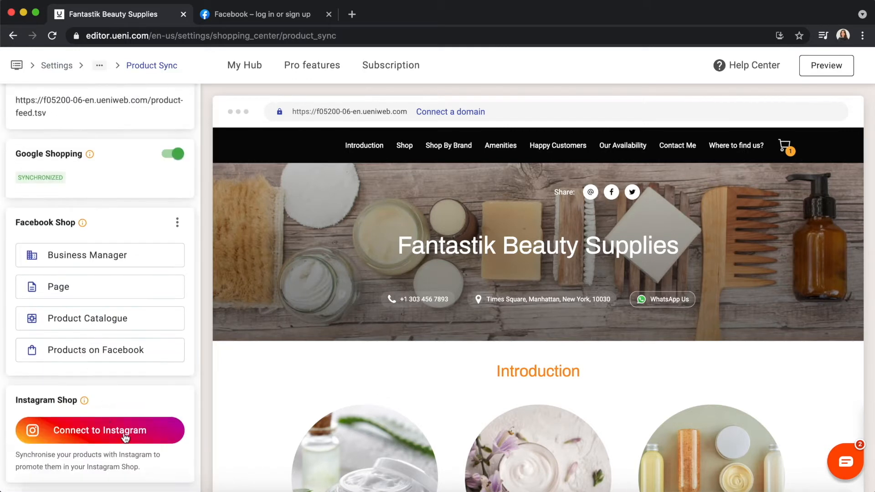
Start Connect to Instagram and confirm the Facebook password to reach Business Settings' Instagram accounts
{"action": "left_click", "coordinate": [100, 430]}
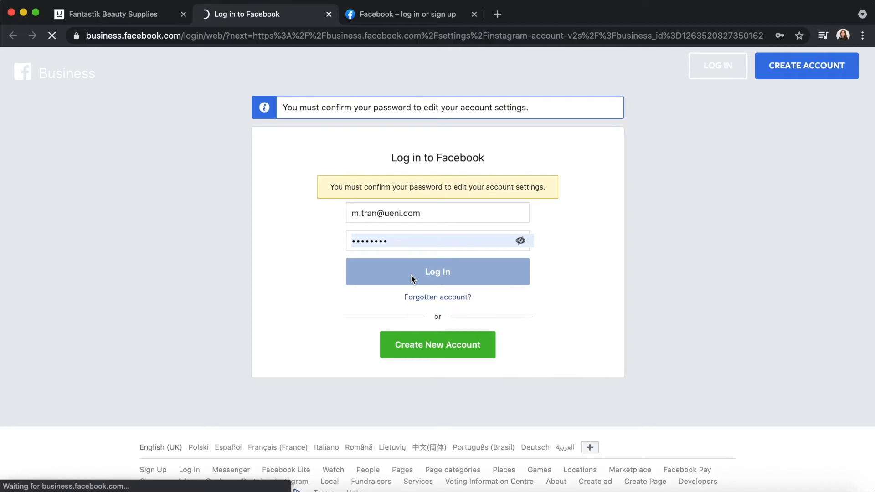
{"action": "left_click", "coordinate": [437, 272]}
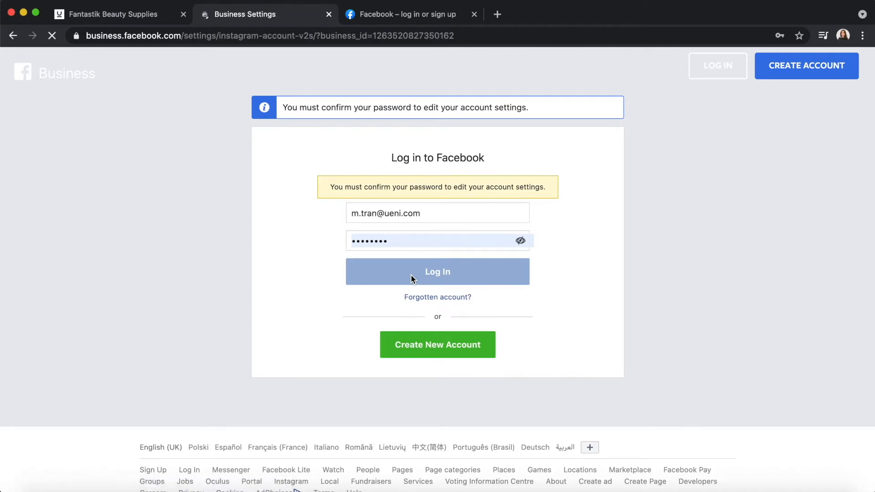
{"action": "left_click", "coordinate": [437, 272]}
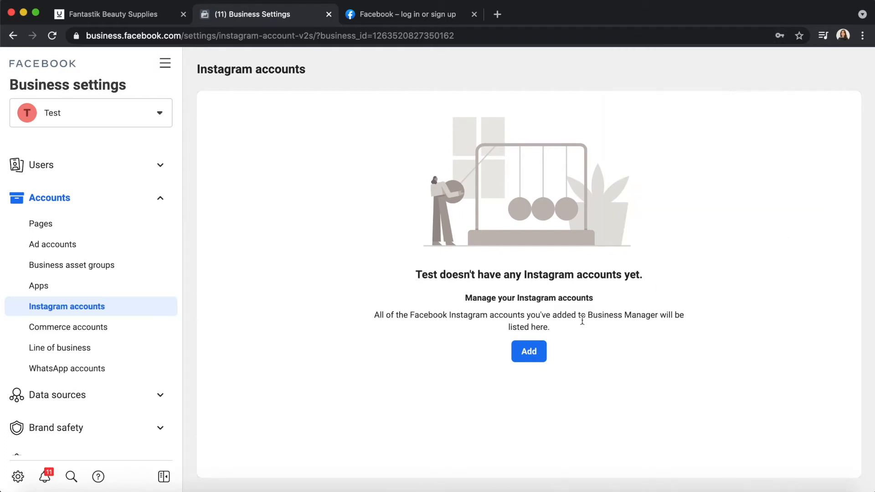
{"action": "mouse_move", "coordinate": [529, 351]}
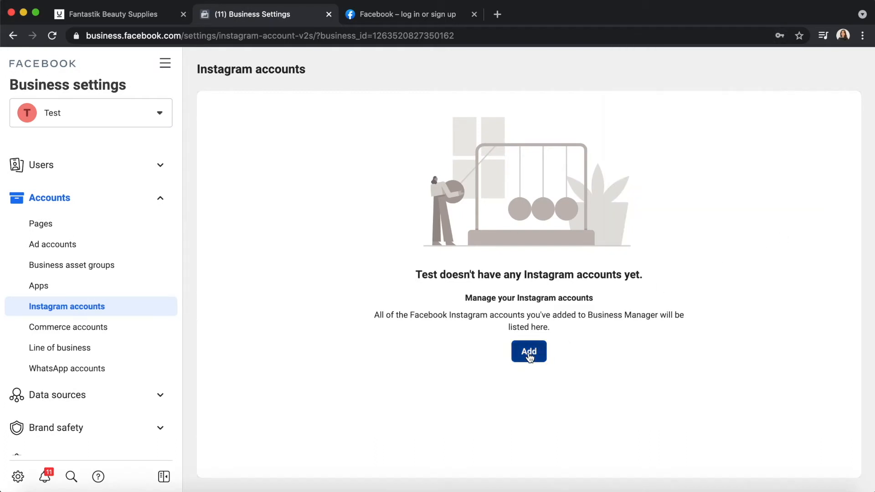
{"action": "left_click", "coordinate": [528, 351]}
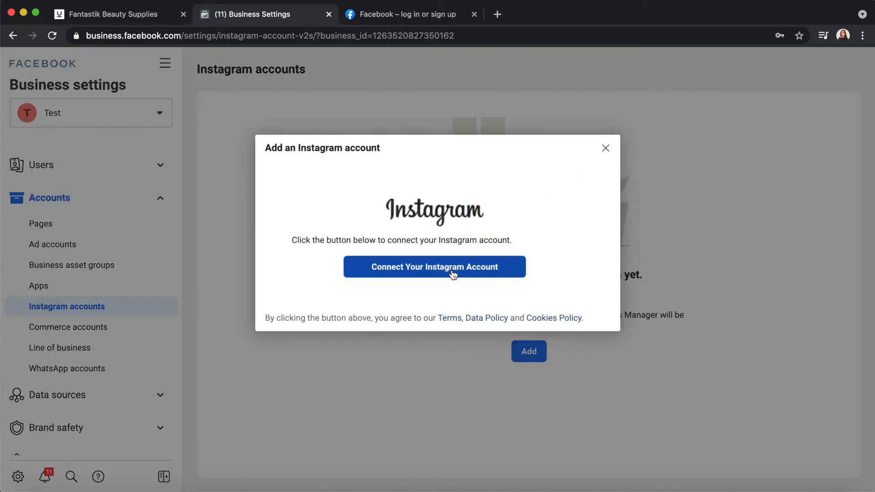
{"action": "left_click", "coordinate": [433, 266]}
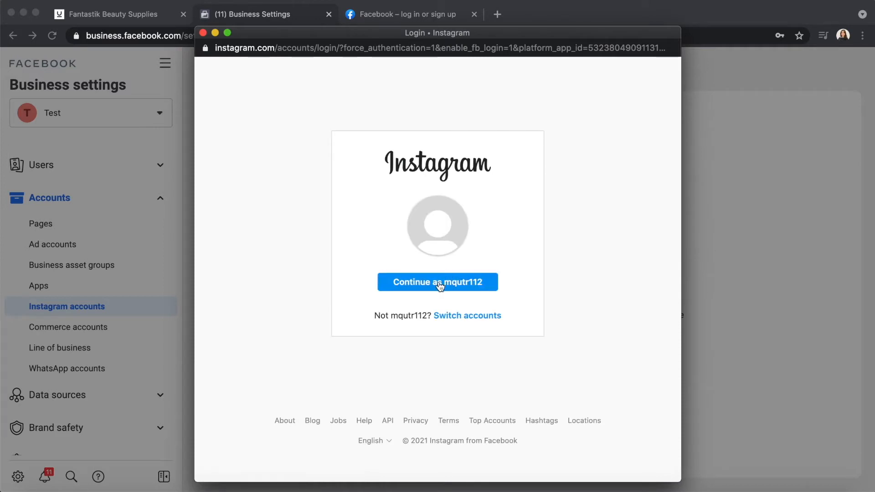
{"action": "left_click", "coordinate": [437, 282]}
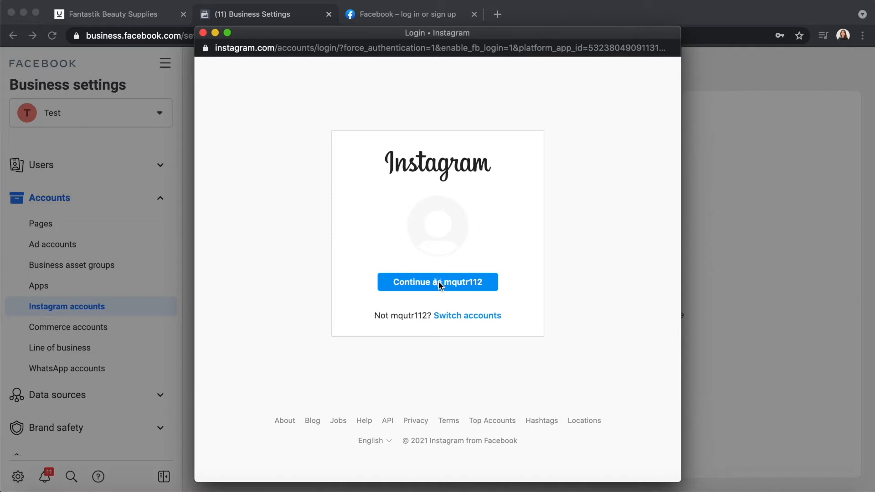
{"action": "left_click", "coordinate": [437, 282]}
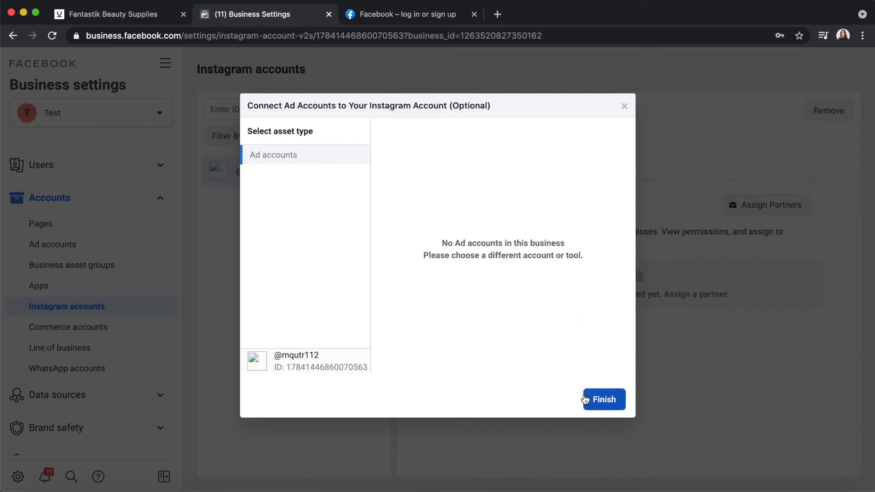
Finish without connecting ad accounts and dismiss the account-added confirmation
{"action": "left_click", "coordinate": [603, 399]}
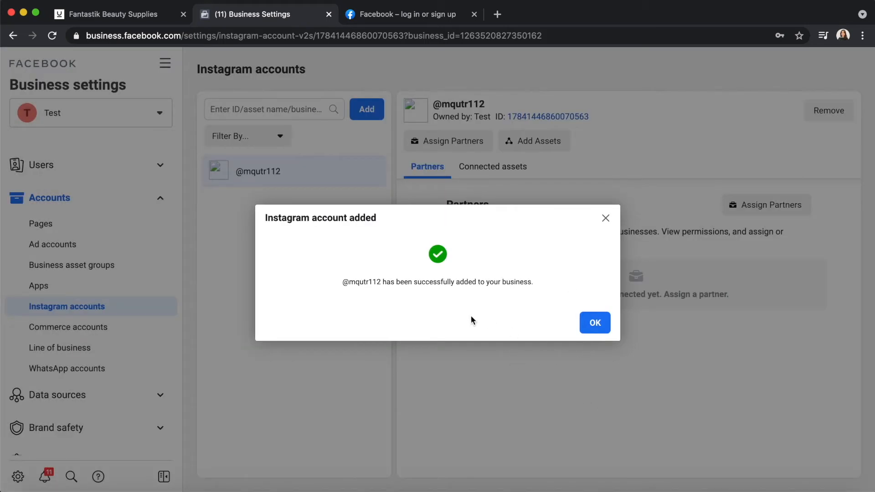
{"action": "mouse_move", "coordinate": [594, 322]}
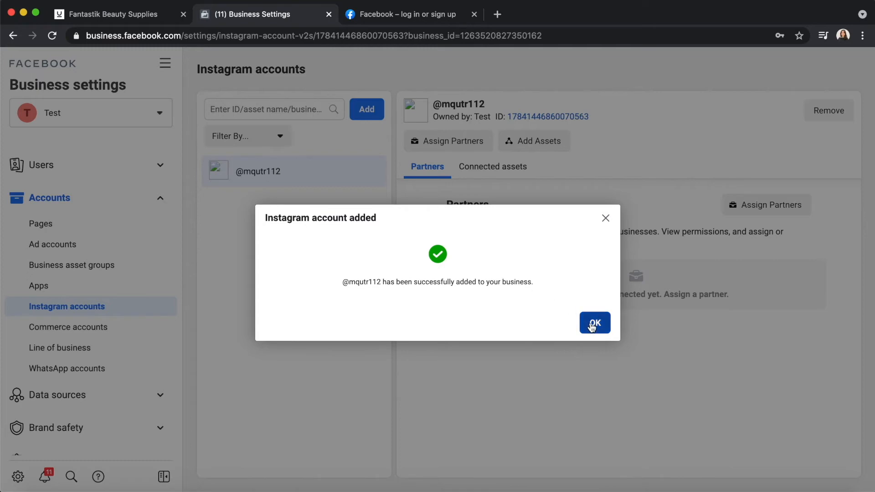
{"action": "left_click", "coordinate": [594, 323]}
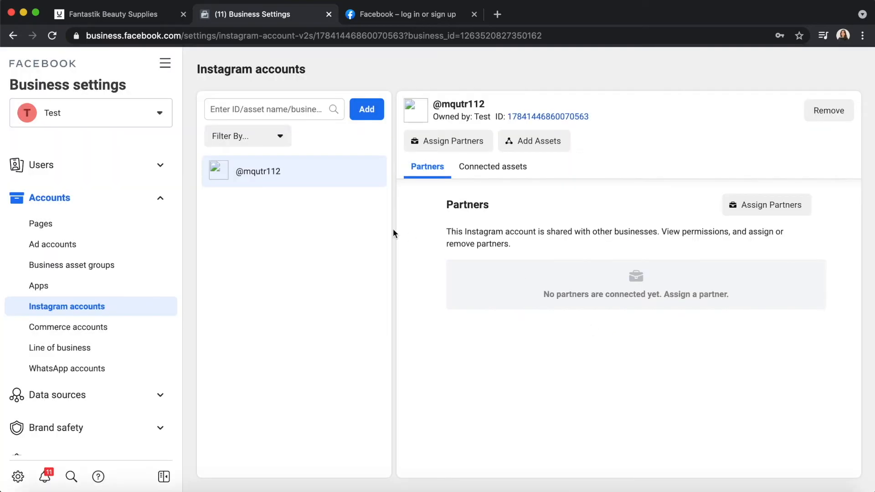
{"action": "left_click", "coordinate": [111, 14]}
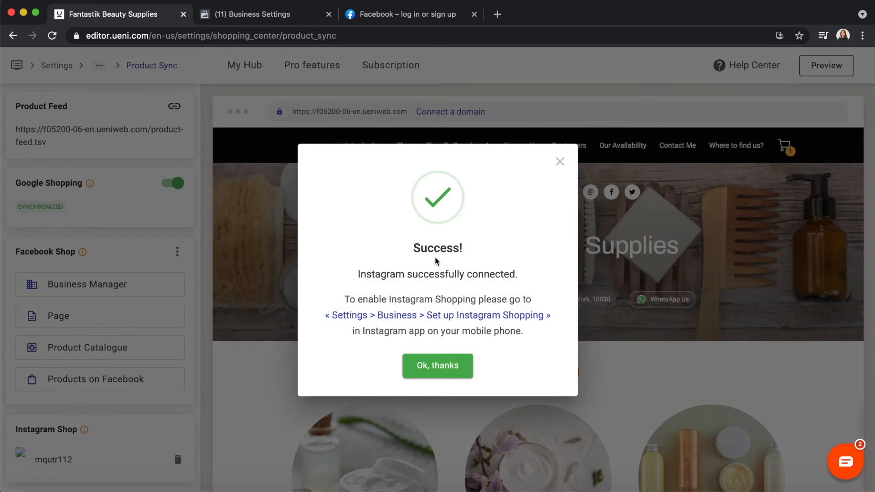
{"action": "mouse_move", "coordinate": [360, 317]}
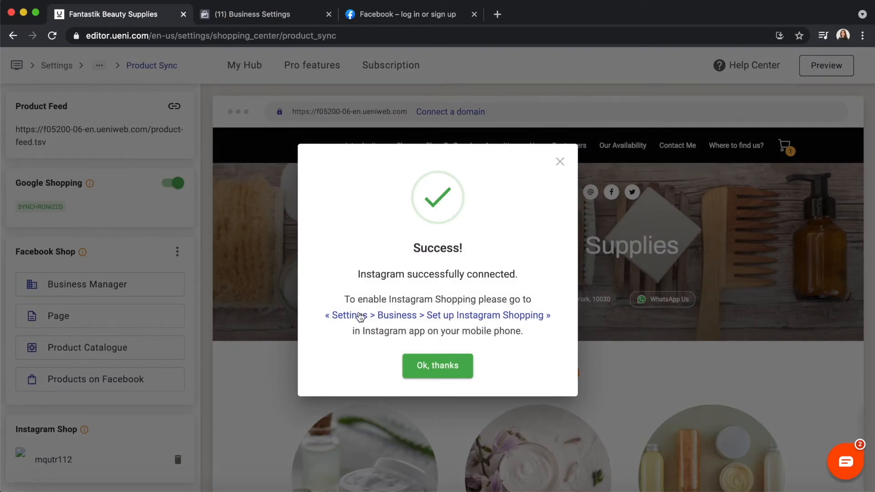
{"action": "mouse_move", "coordinate": [463, 324]}
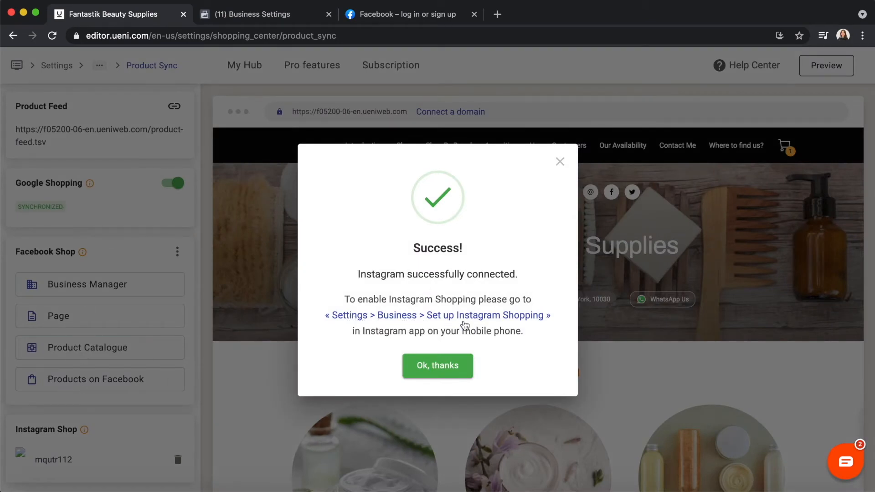
{"action": "mouse_move", "coordinate": [516, 324]}
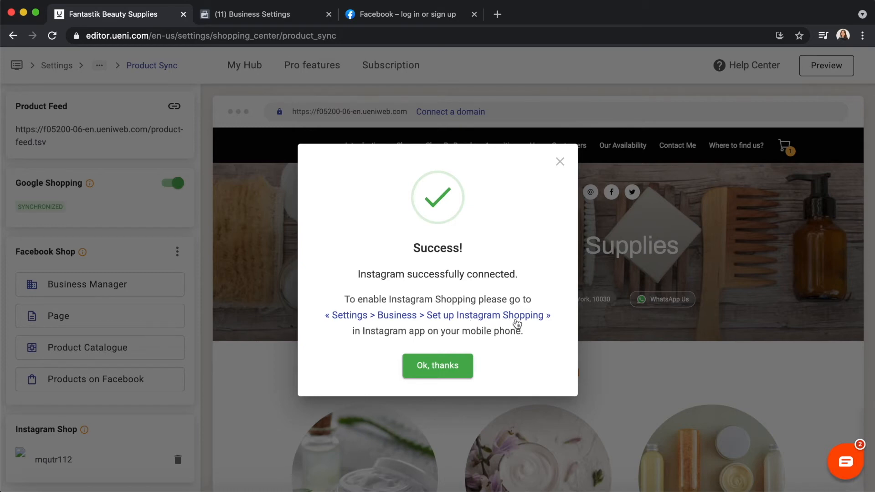
{"action": "mouse_move", "coordinate": [515, 323]}
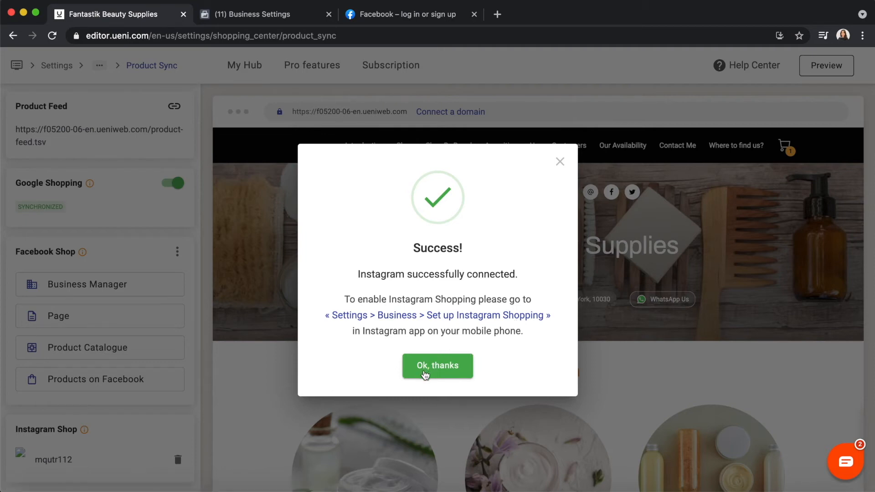
Dismiss UENI's Instagram-connected success message with 'Ok, thanks'
{"action": "left_click", "coordinate": [438, 366]}
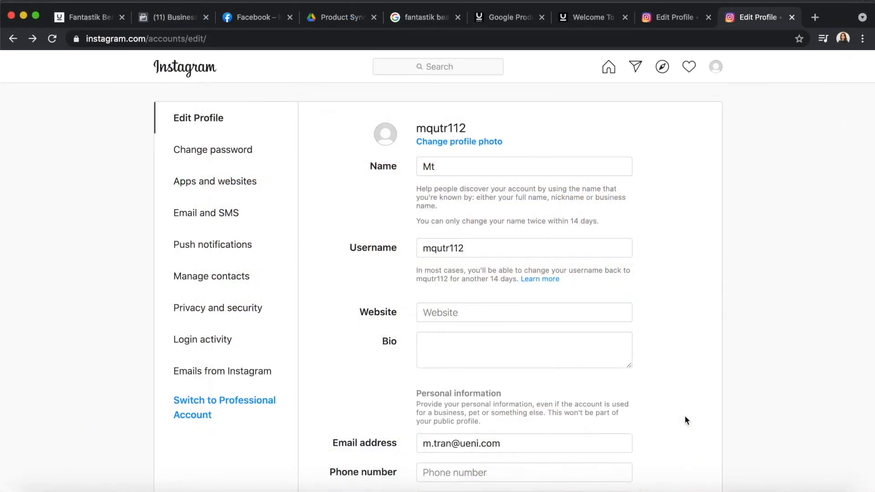
{"action": "mouse_move", "coordinate": [294, 388]}
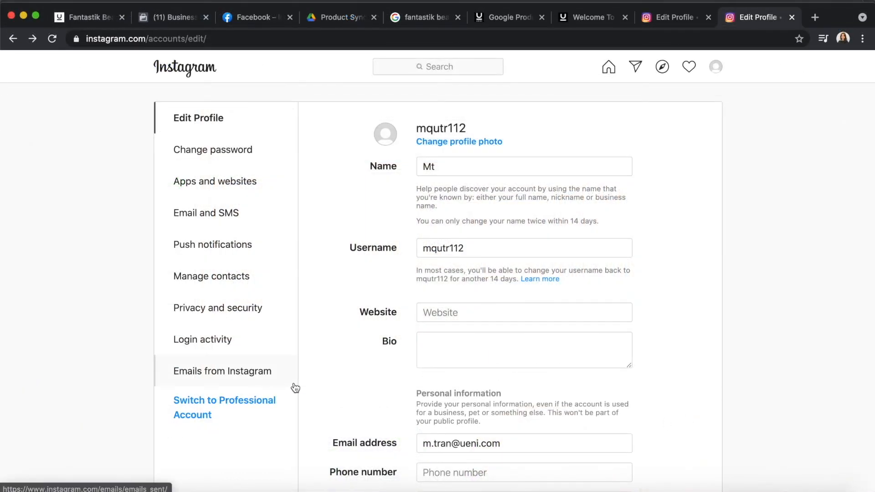
From mqutr112's Edit Profile page, start Switch to Professional Account
{"action": "left_click", "coordinate": [714, 67]}
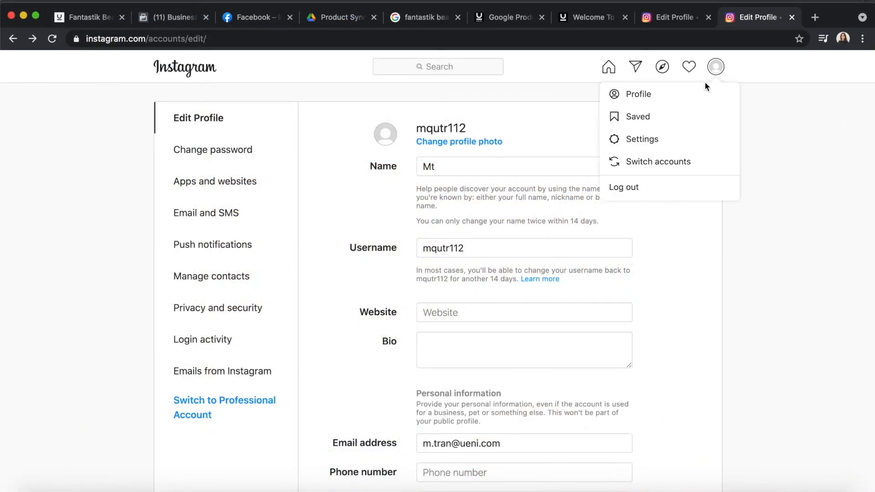
{"action": "left_click", "coordinate": [664, 143]}
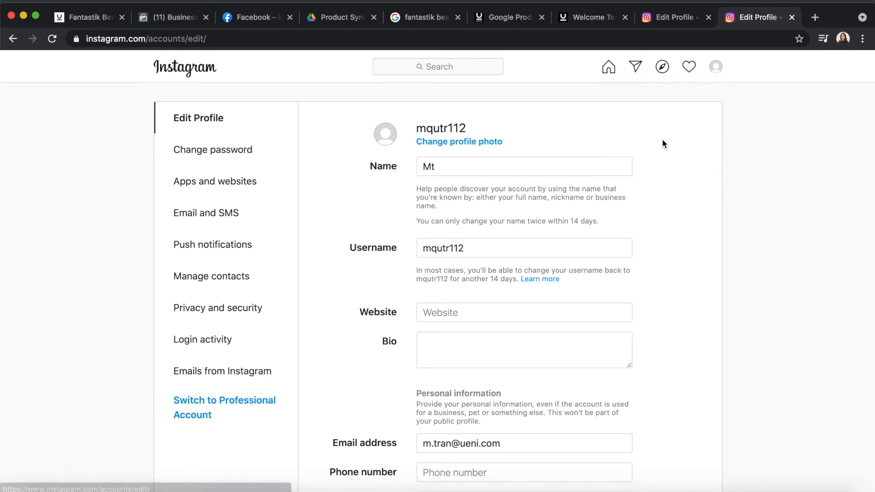
{"action": "mouse_move", "coordinate": [224, 407]}
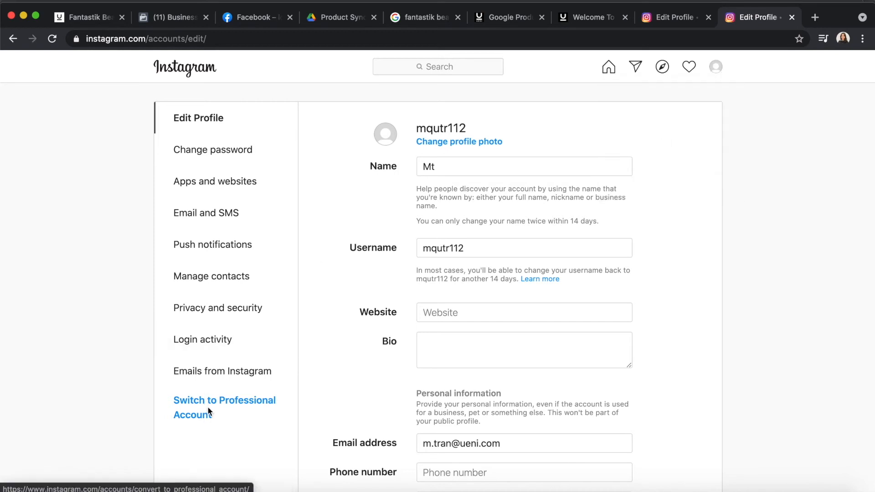
{"action": "mouse_move", "coordinate": [210, 406]}
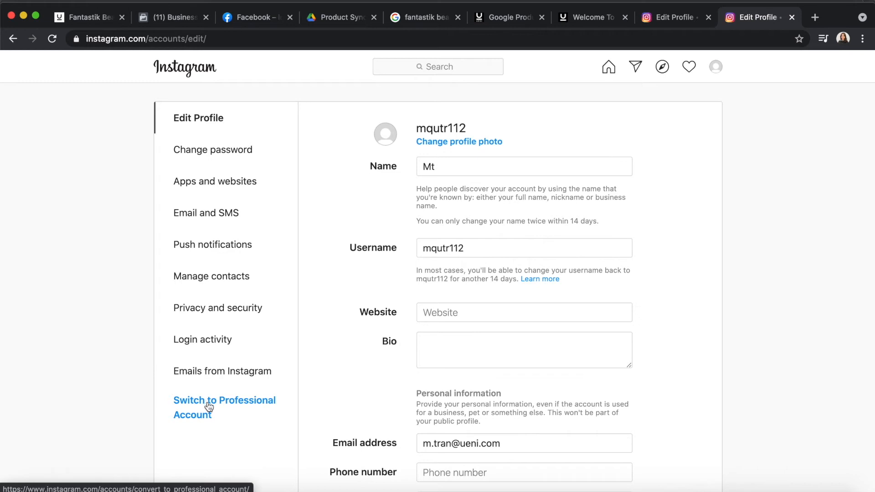
{"action": "left_click", "coordinate": [225, 400]}
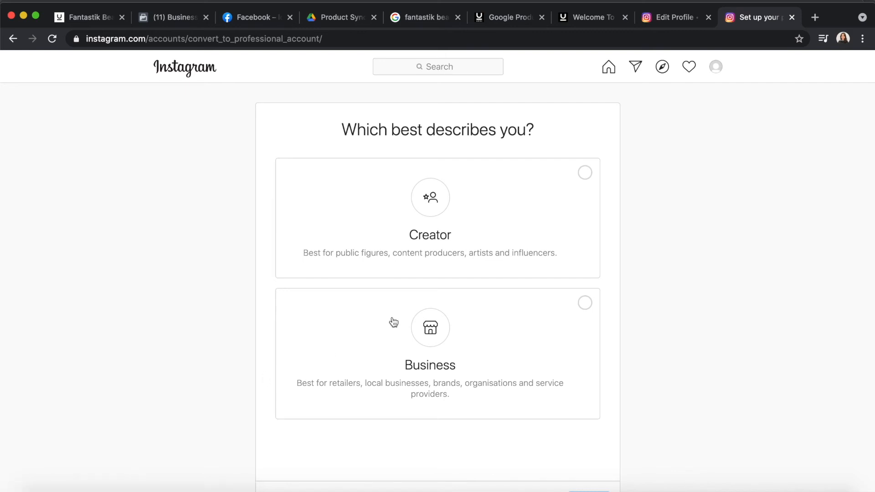
Choose Business as the account type with Product/Service as the category
{"action": "left_click", "coordinate": [429, 354]}
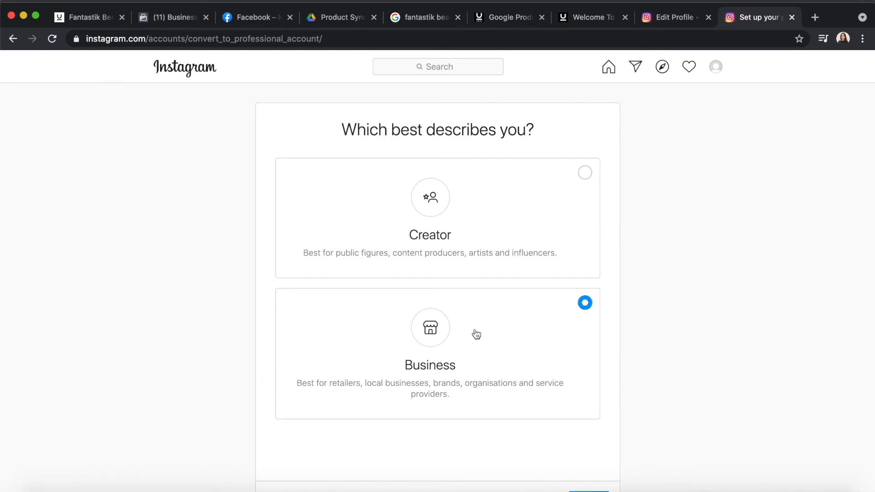
{"action": "scroll", "scroll_direction": "down", "scroll_amount": 3}
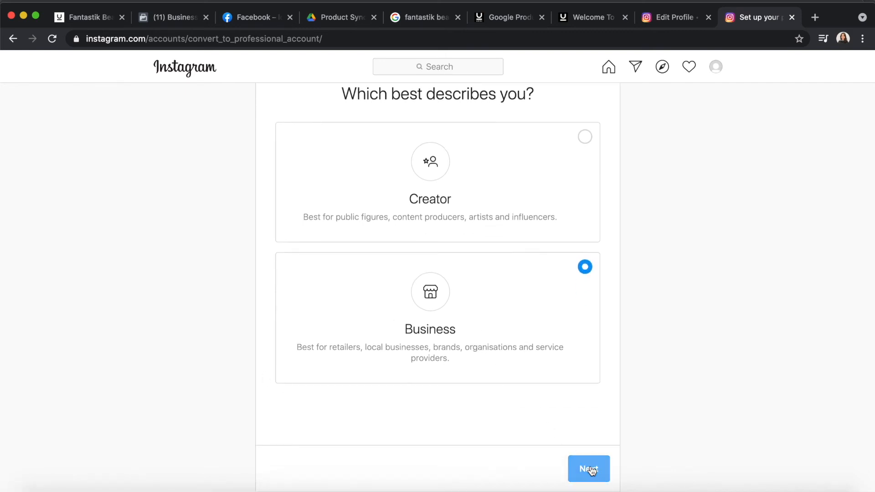
{"action": "left_click", "coordinate": [588, 468]}
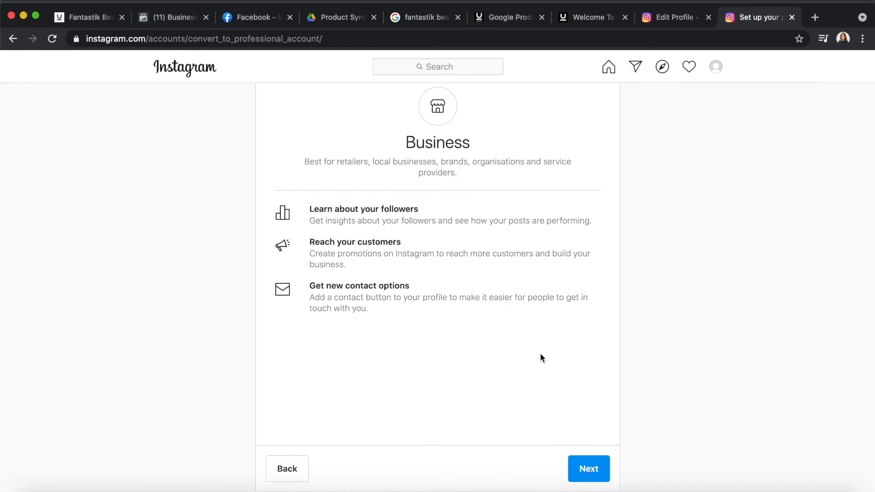
{"action": "left_click", "coordinate": [587, 469]}
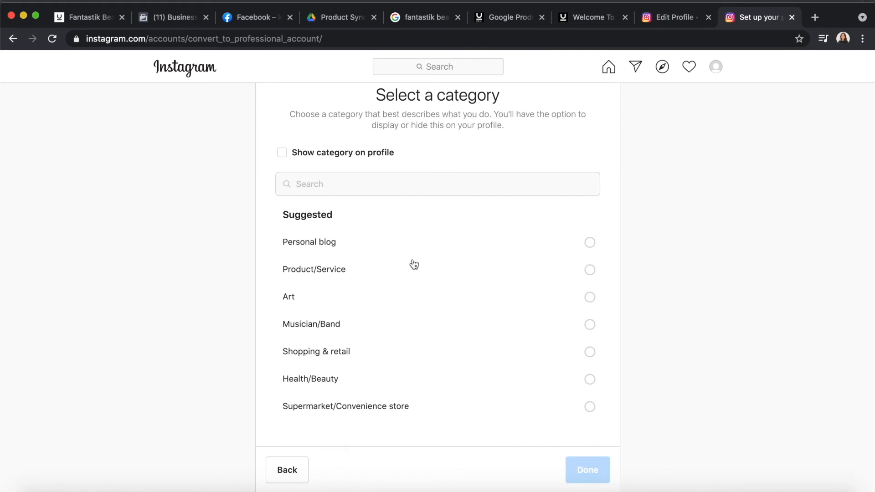
{"action": "mouse_move", "coordinate": [591, 277]}
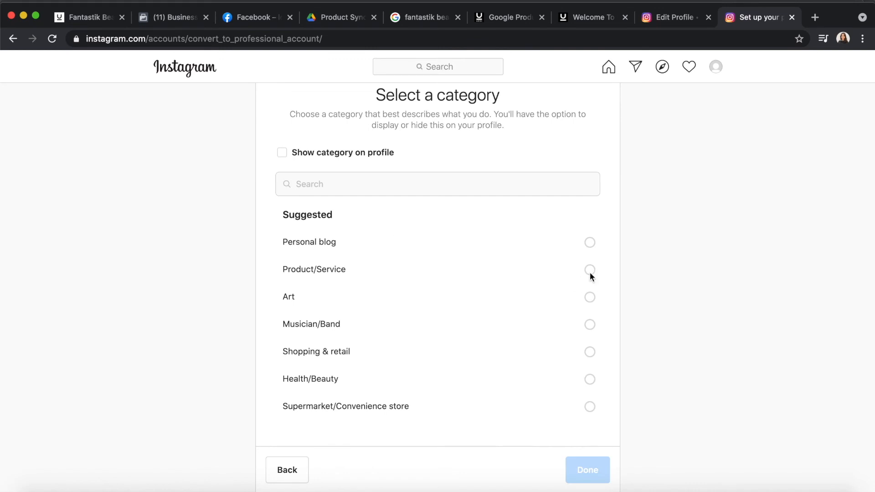
{"action": "left_click", "coordinate": [589, 269]}
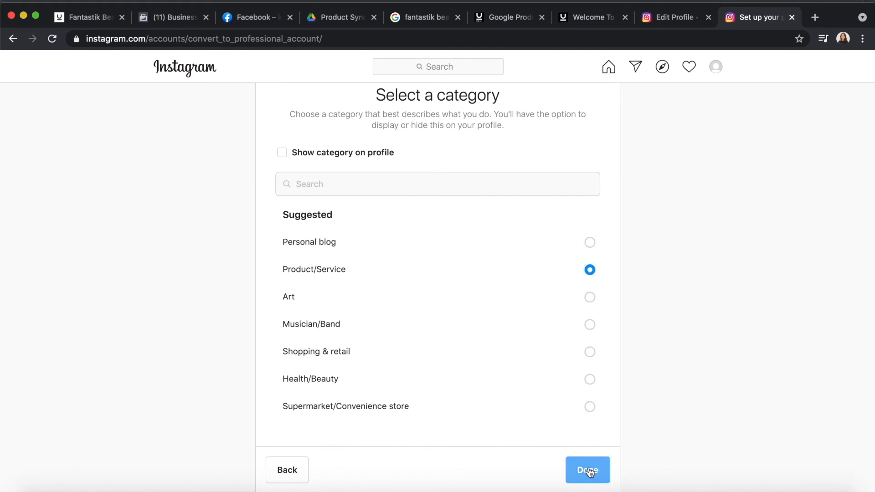
{"action": "left_click", "coordinate": [587, 470]}
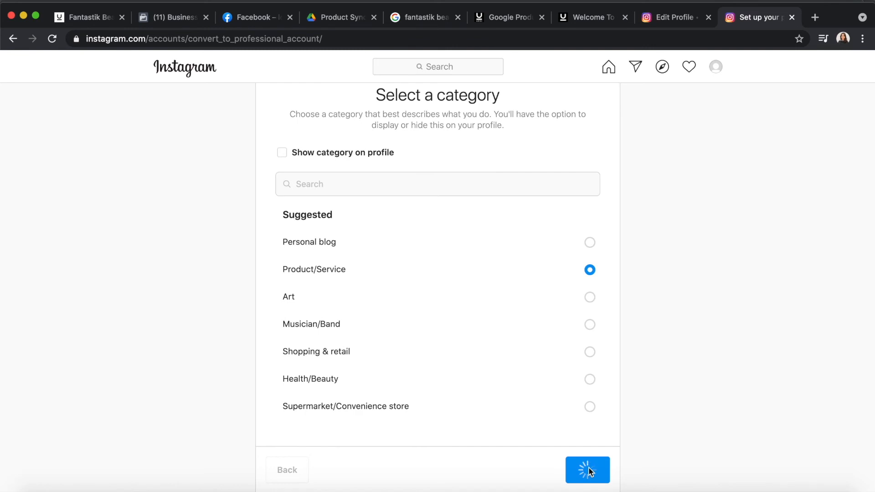
Skip sharing public contact info and finish making mqutr112 a business account
{"action": "left_click", "coordinate": [588, 471]}
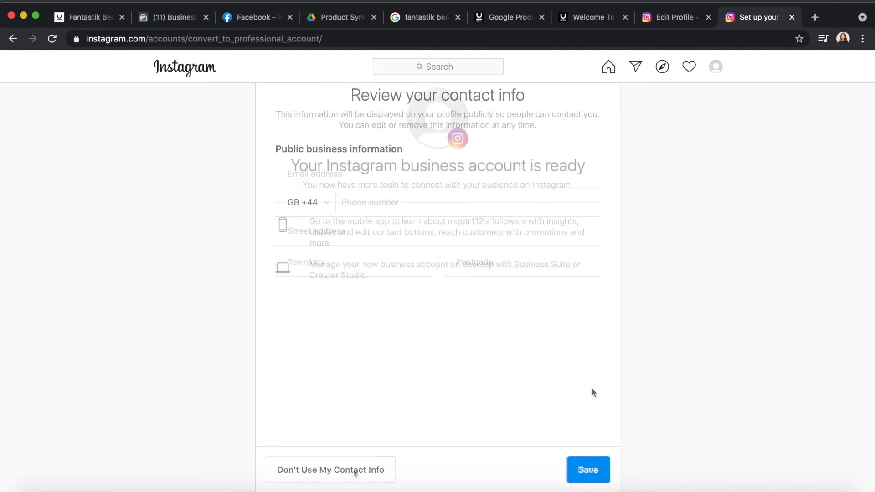
{"action": "left_click", "coordinate": [330, 470]}
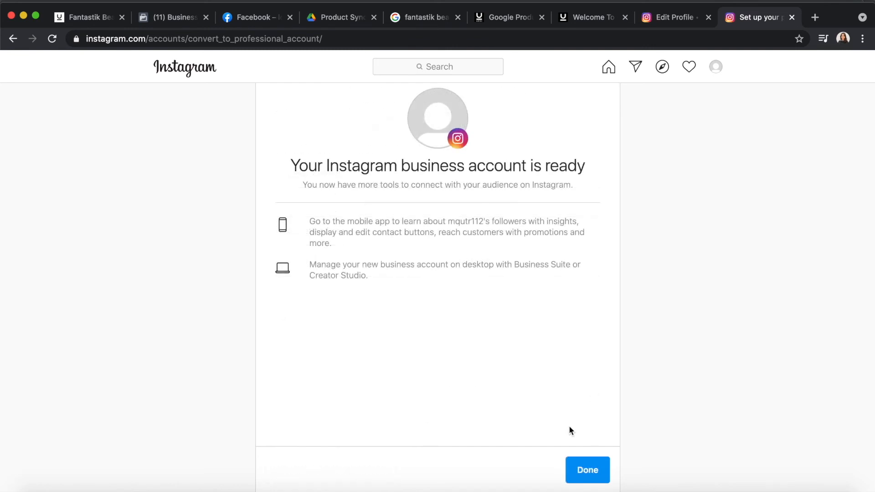
{"action": "left_click", "coordinate": [586, 470]}
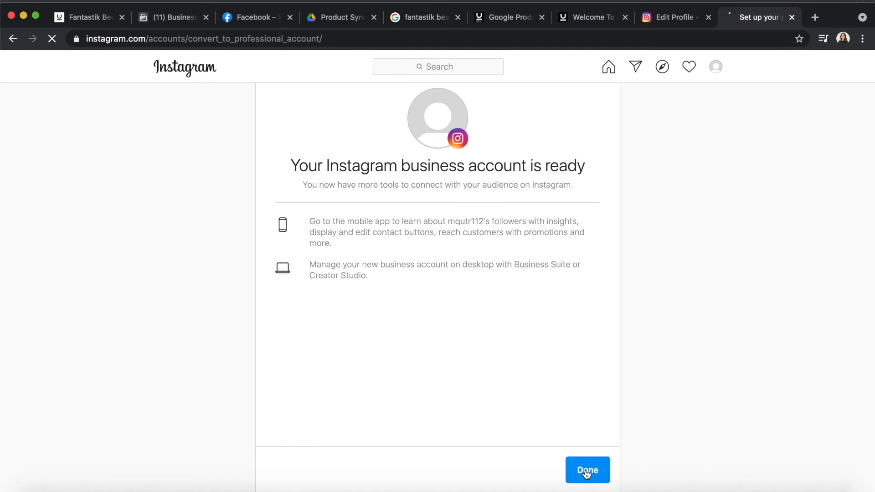
{"action": "left_click", "coordinate": [586, 471]}
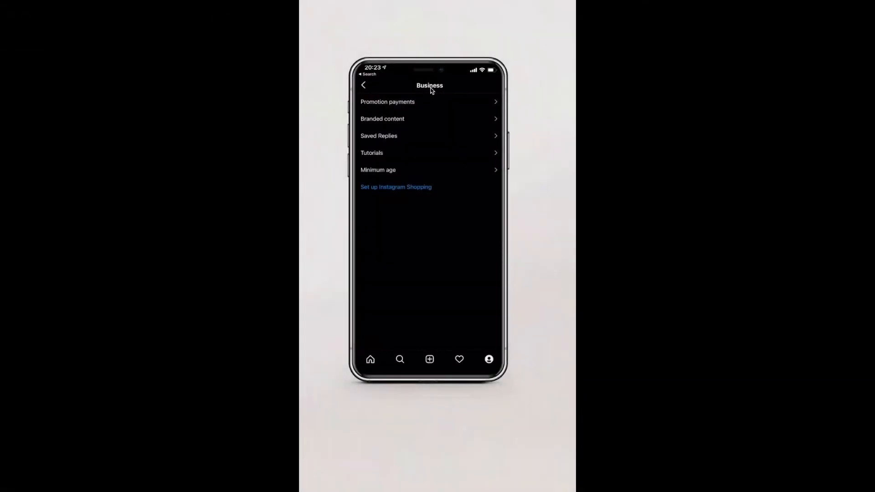
{"action": "mouse_move", "coordinate": [446, 164]}
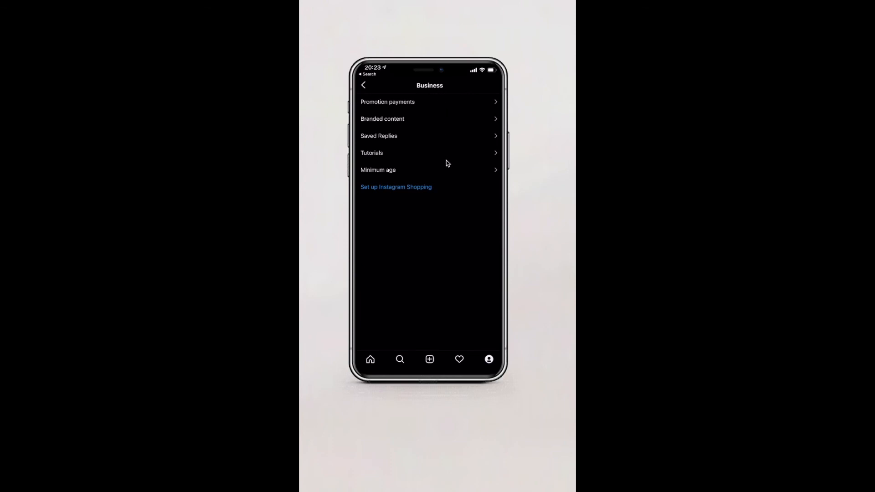
{"action": "mouse_move", "coordinate": [399, 191]}
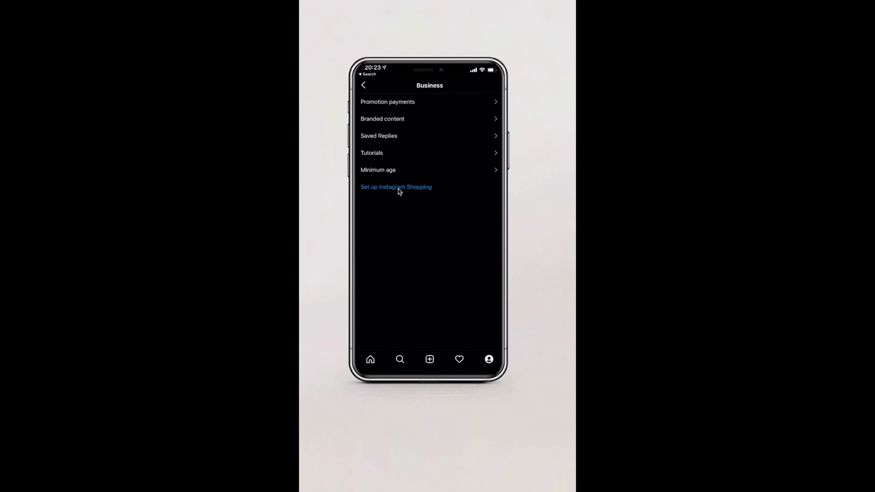